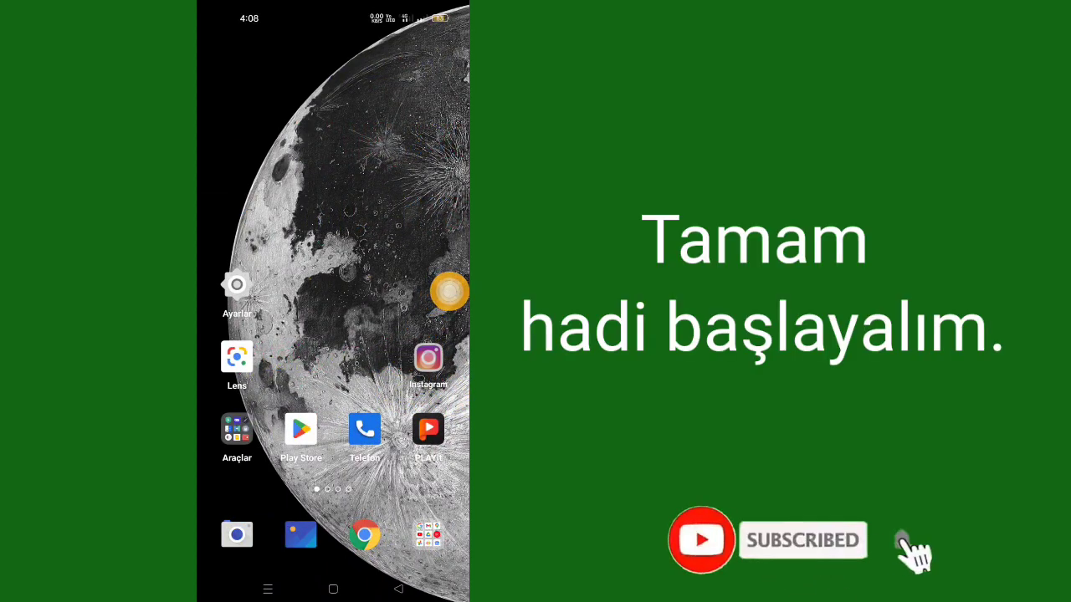
Launch Instagram from the home screen and land on your own profile page
left_click(428, 359)
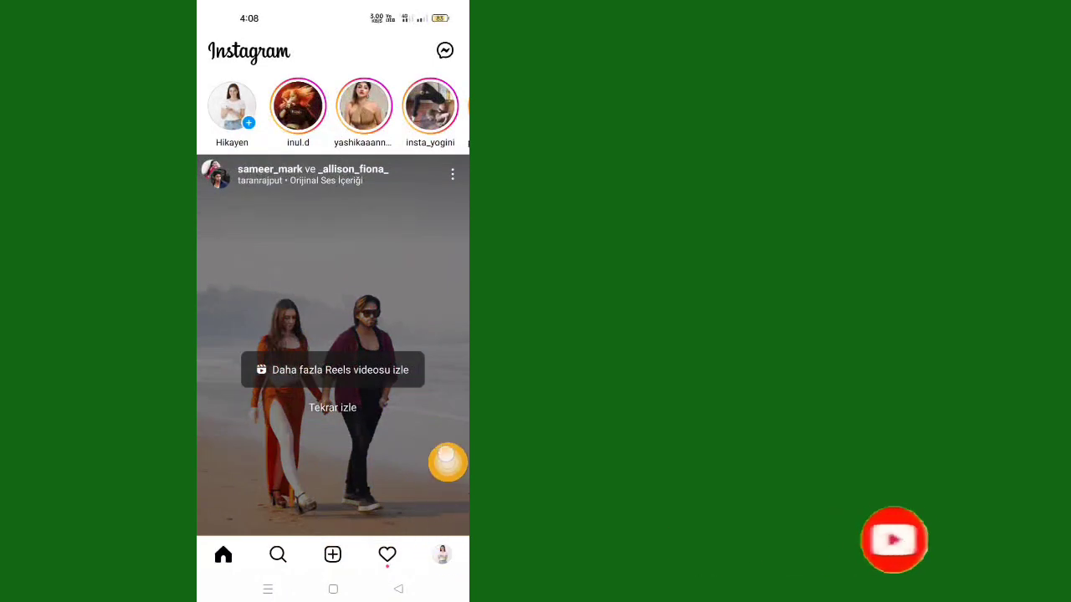
left_click(441, 555)
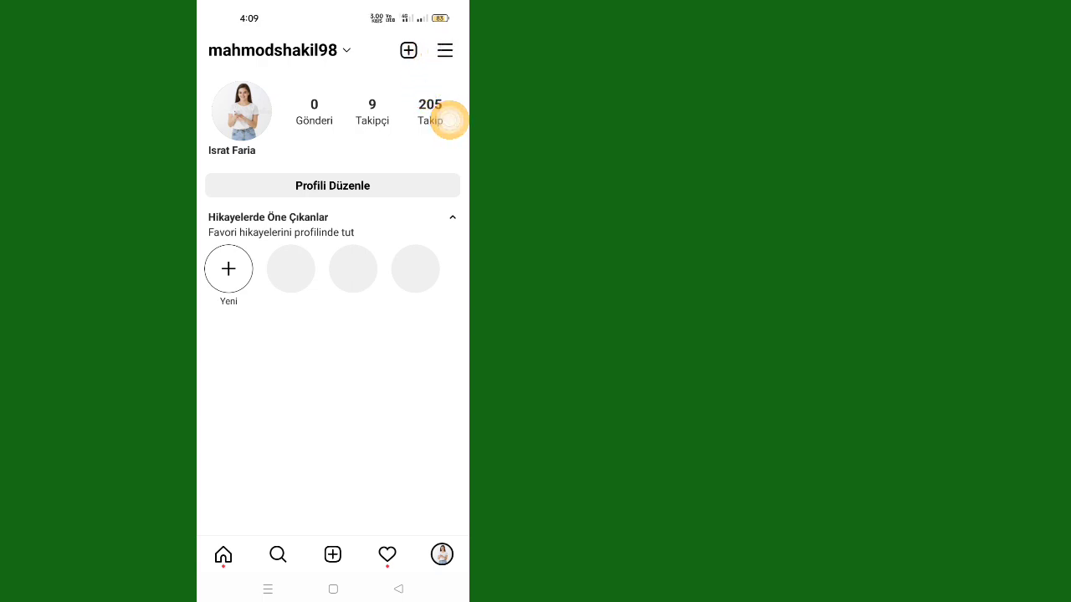
Reach the Settings page via the profile's hamburger menu (Ayarlar)
left_click(445, 51)
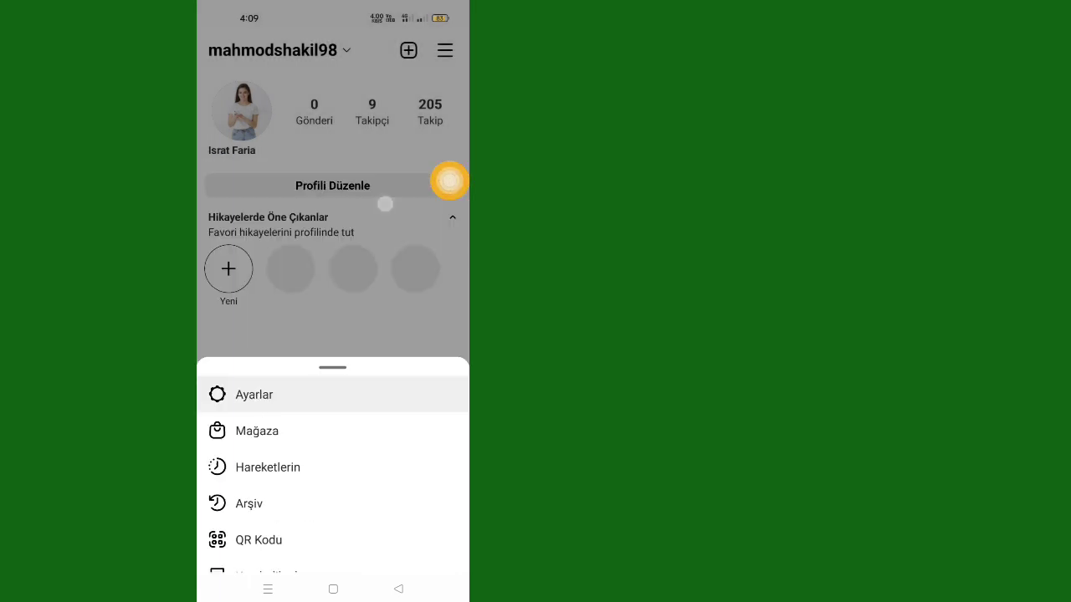
left_click(255, 395)
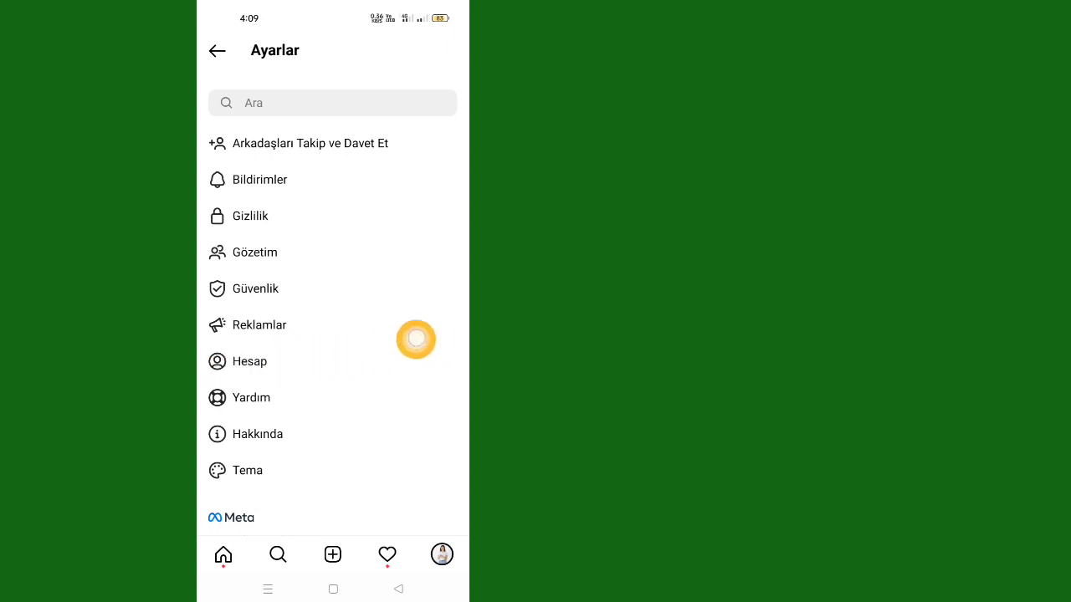
Go into Hesap (Account) and show Başka Uygulamalarda Paylaşım, listing Facebook, Twitter, Tumblr, Ameba, OK.ru
left_click(249, 361)
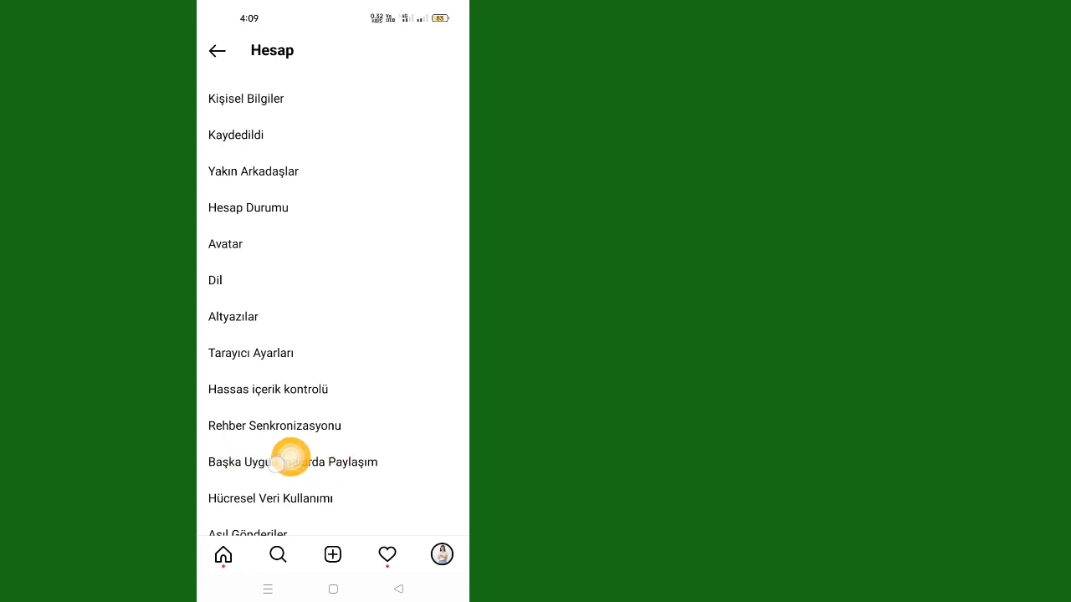
left_click(291, 462)
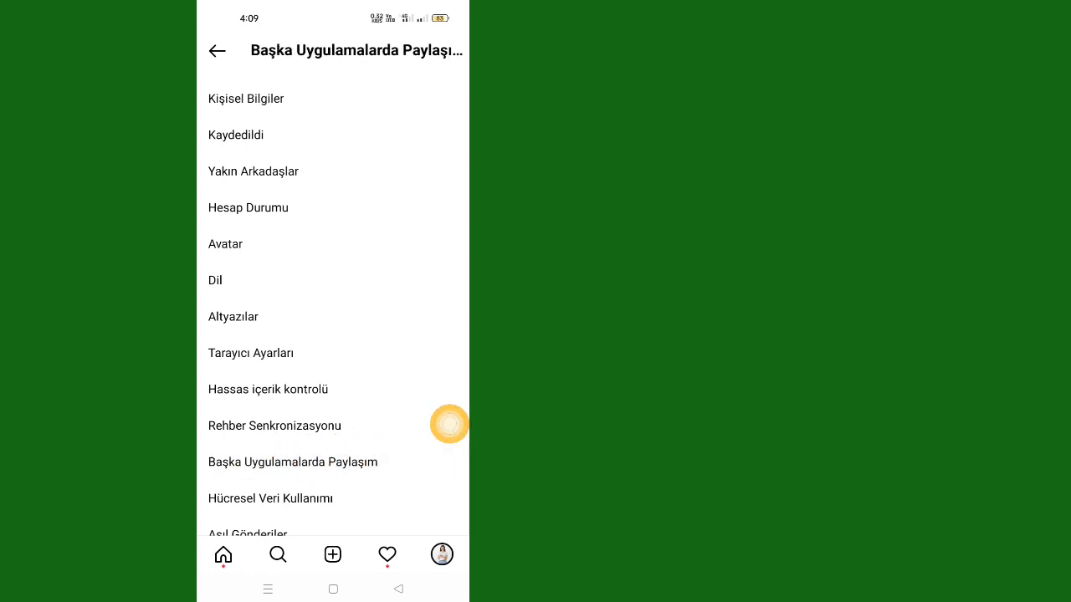
left_click(291, 462)
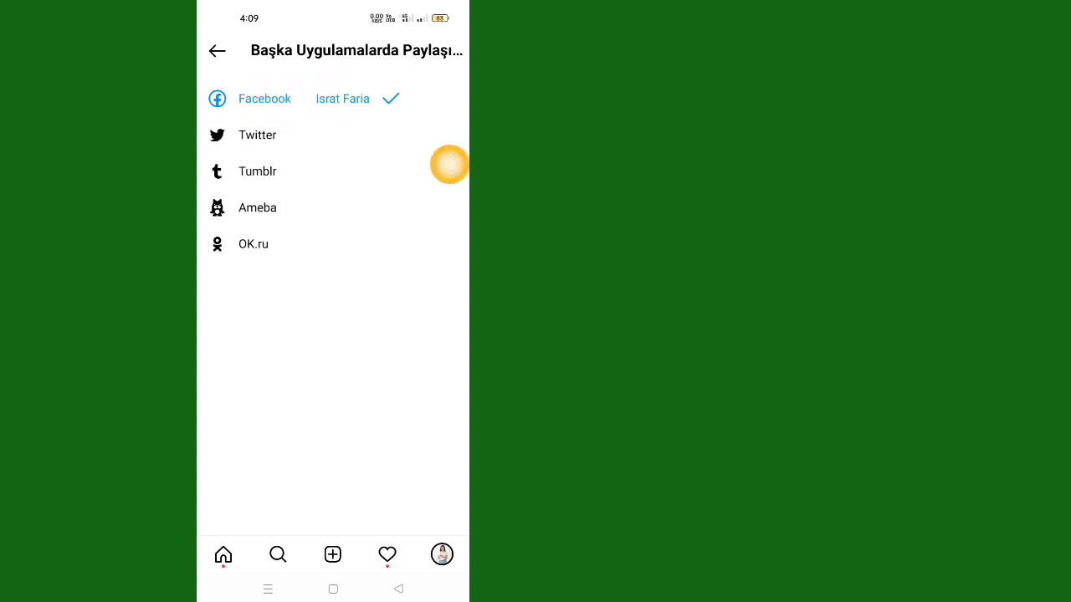
Select the linked Facebook entry to bring up Meta Accounts Center with its profiles list
left_click(264, 98)
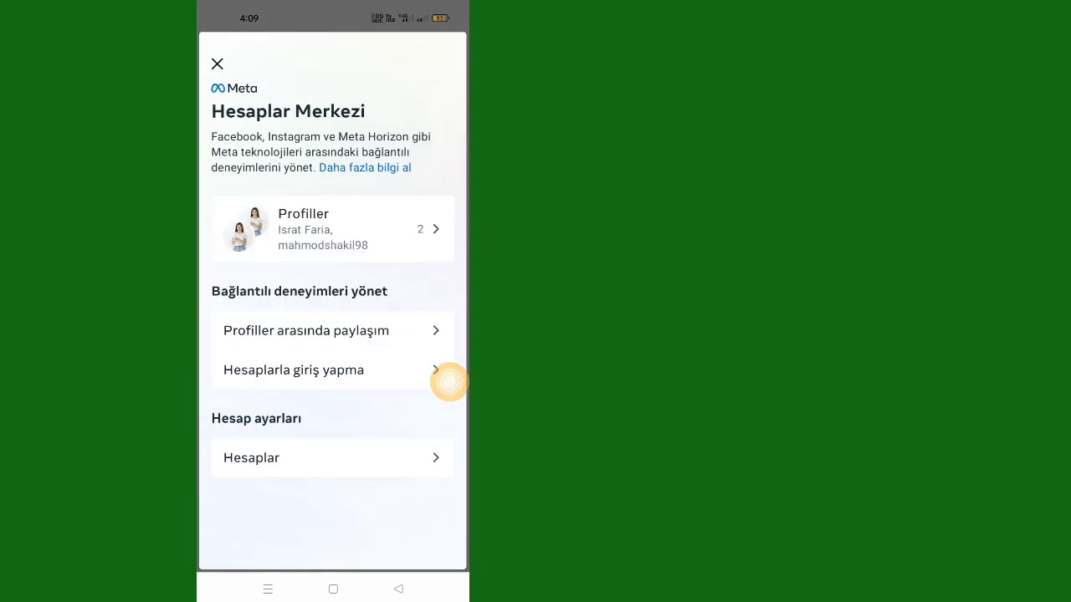
mouse_move(315, 420)
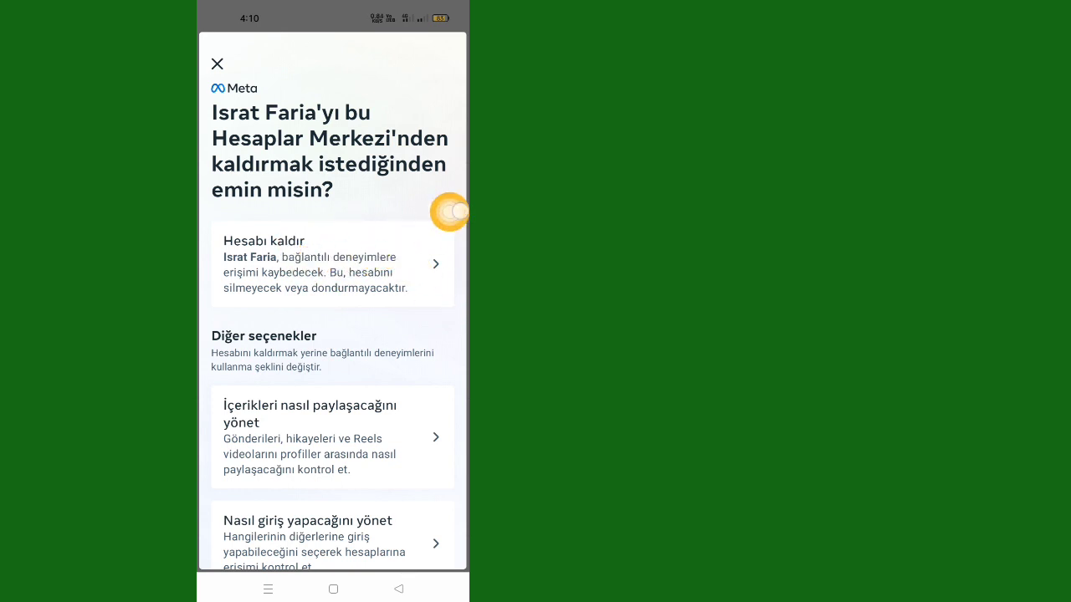
Remove the Facebook profile (Hesabı kaldır, Devam) and start Şifre oluştur for a new Instagram password
left_click(331, 265)
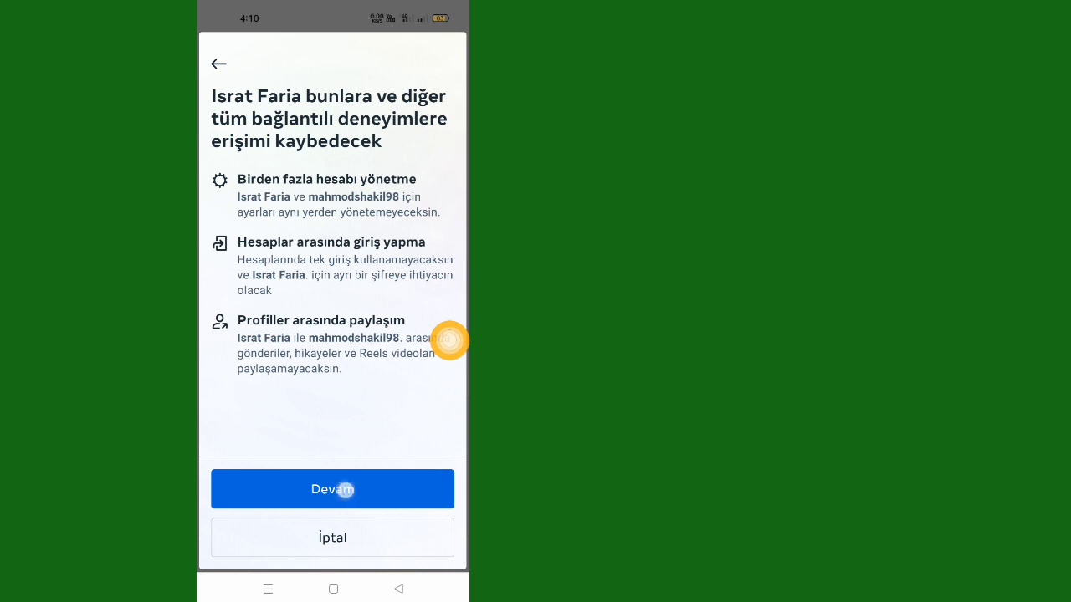
left_click(332, 489)
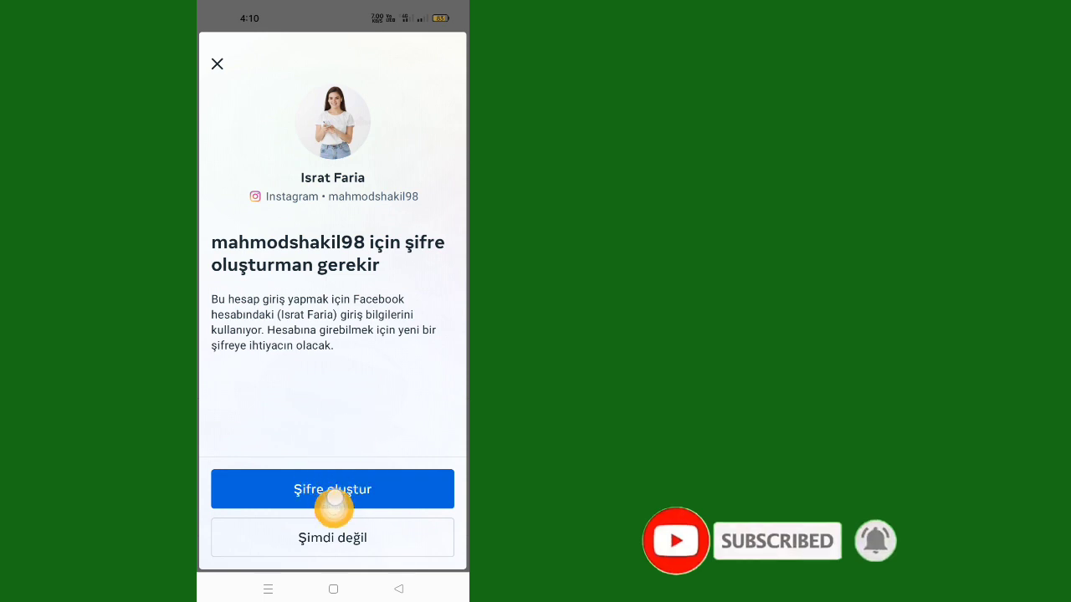
left_click(331, 488)
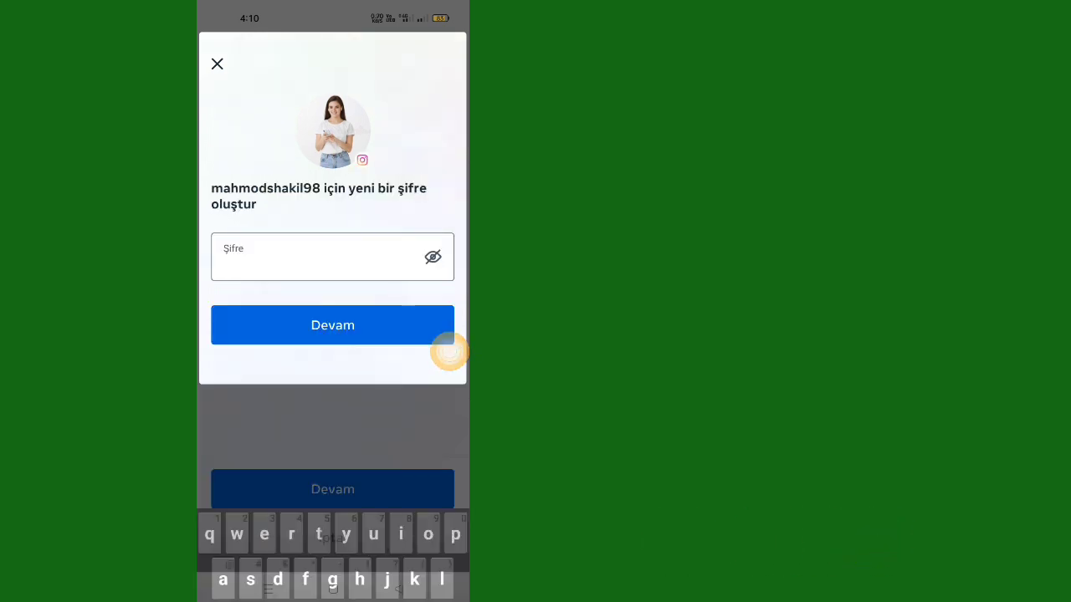